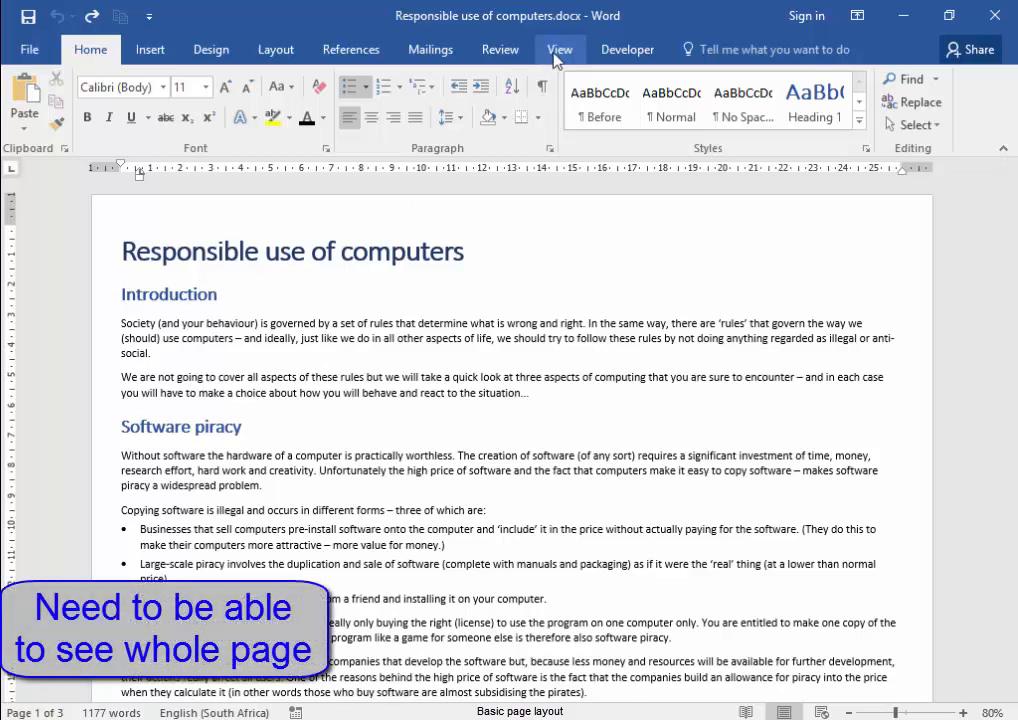
Zoom the document to Whole page so one full page fits on screen
click(560, 48)
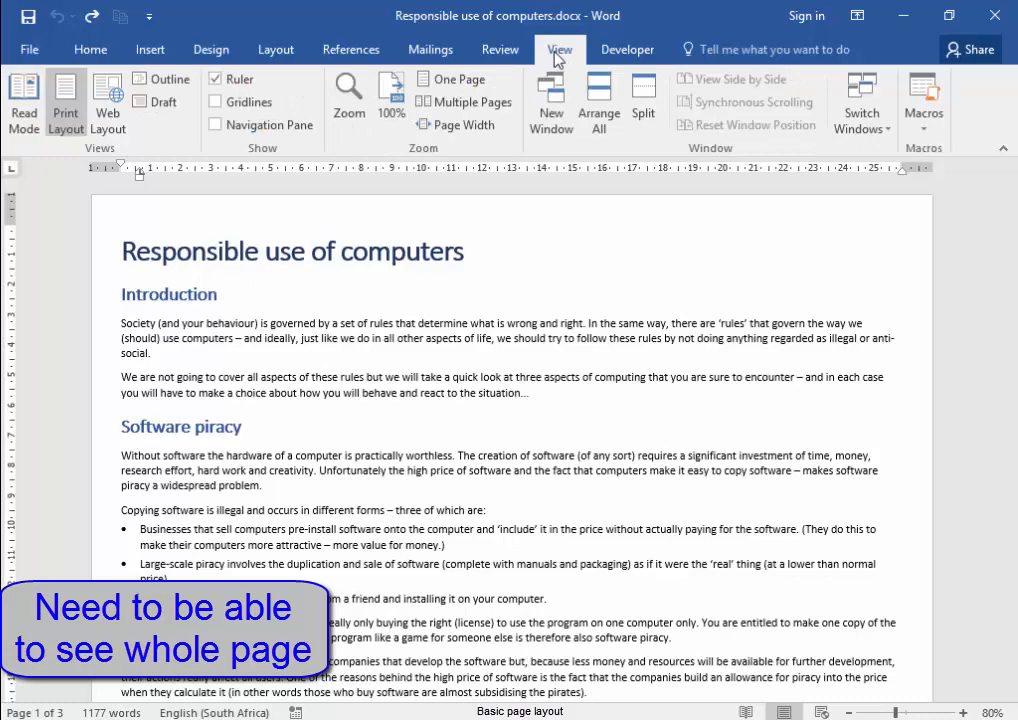
click(348, 96)
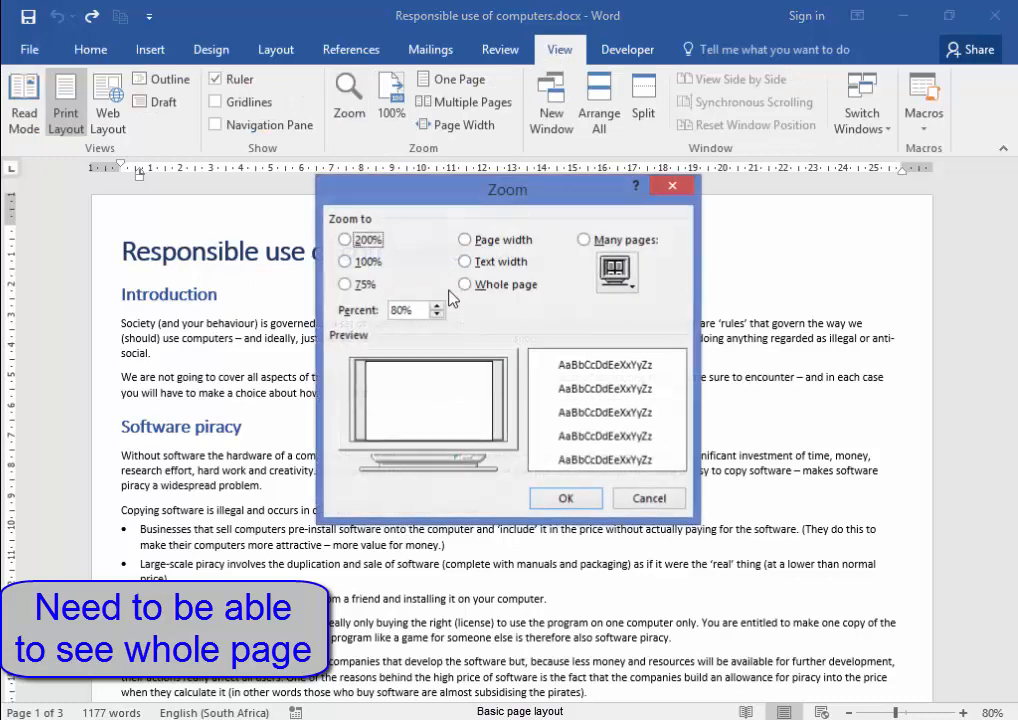
click(464, 284)
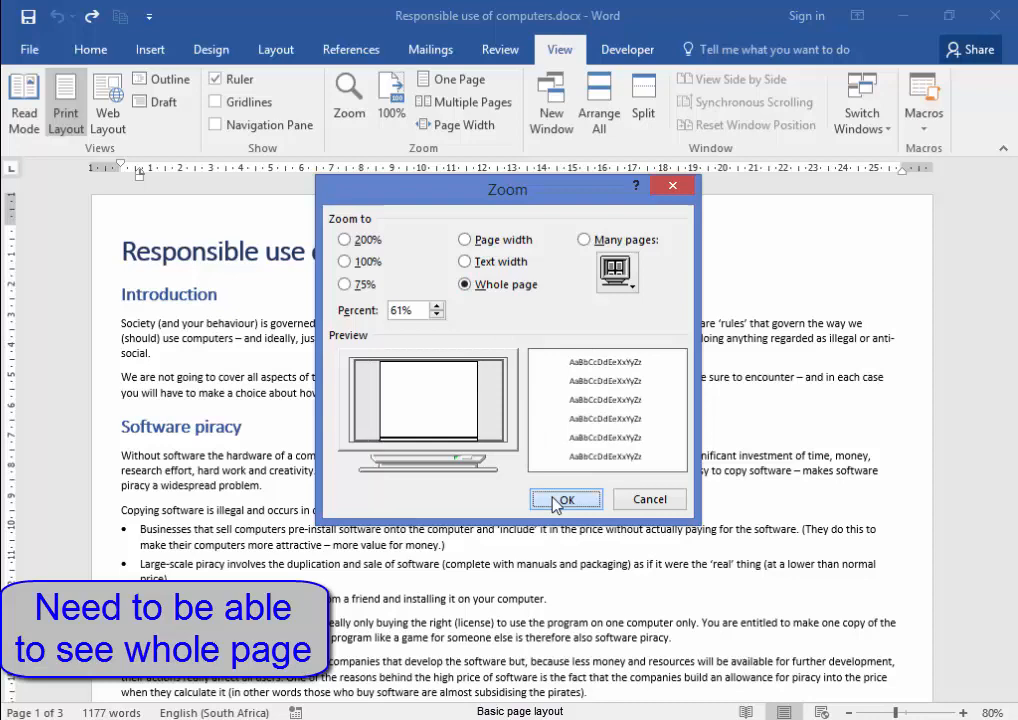
click(564, 500)
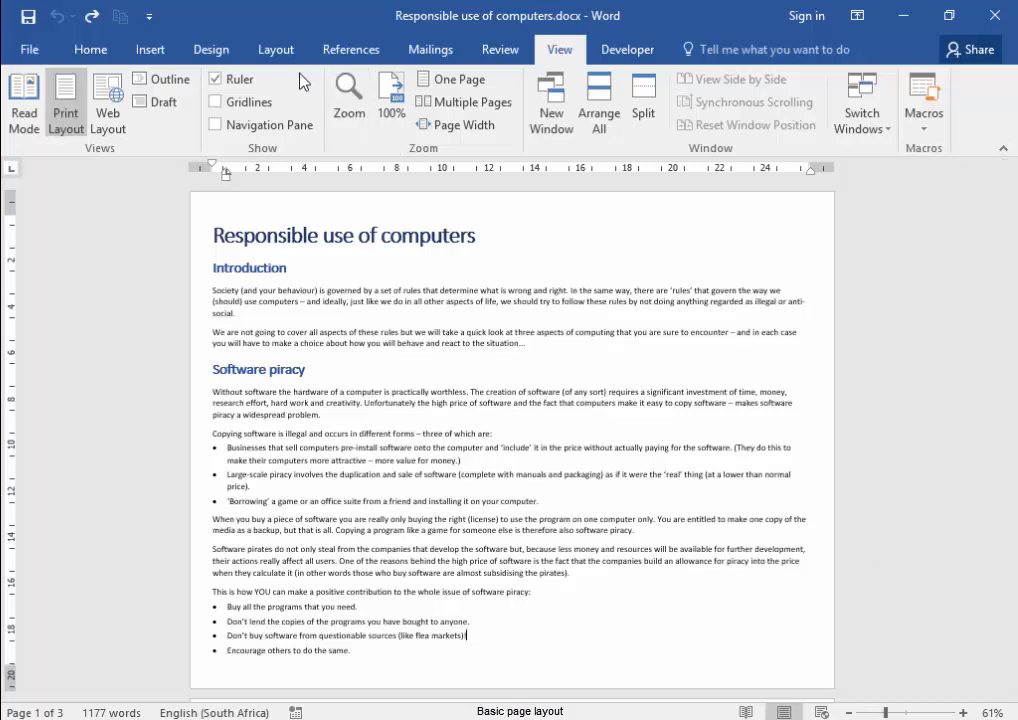
Set page orientation to Portrait and choose the paper size from Layout > Size
click(276, 48)
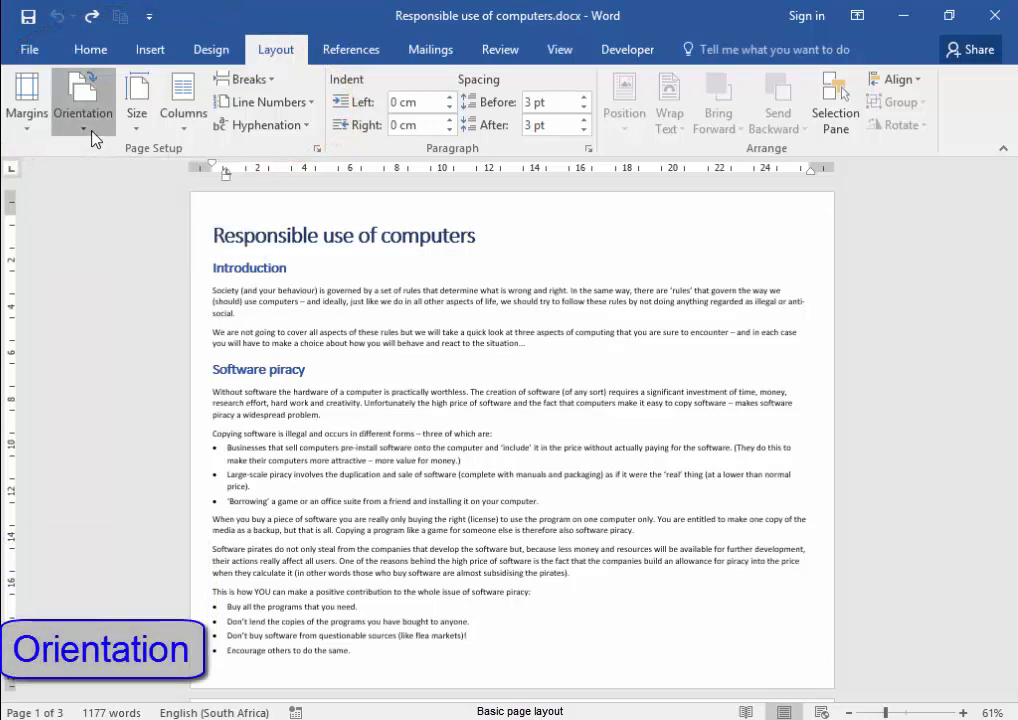
click(84, 100)
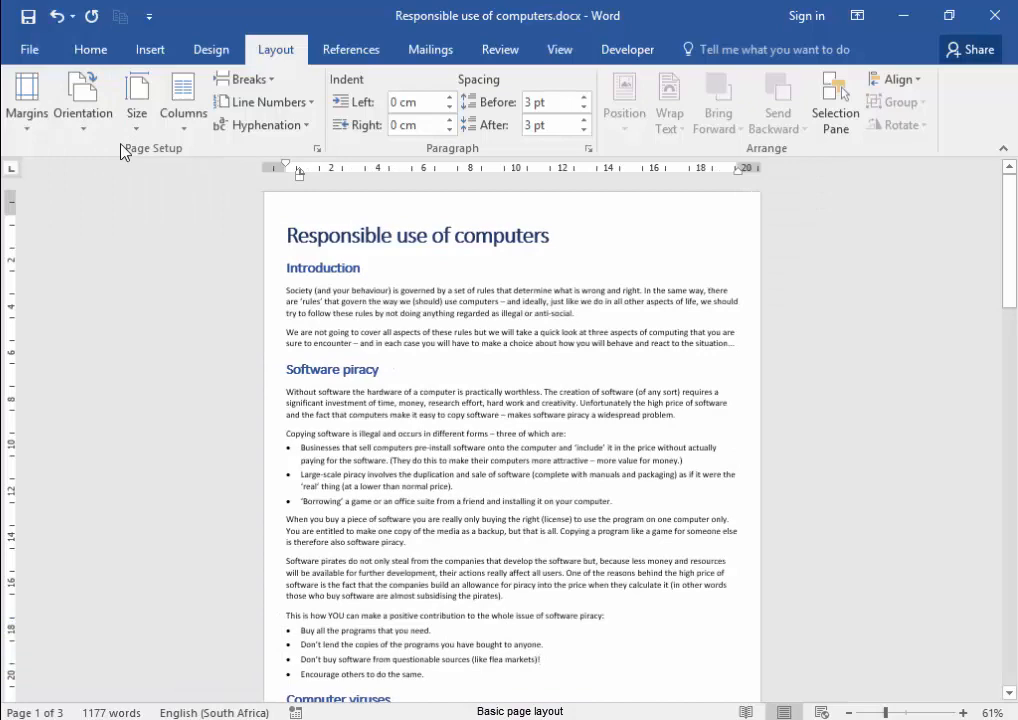
click(136, 96)
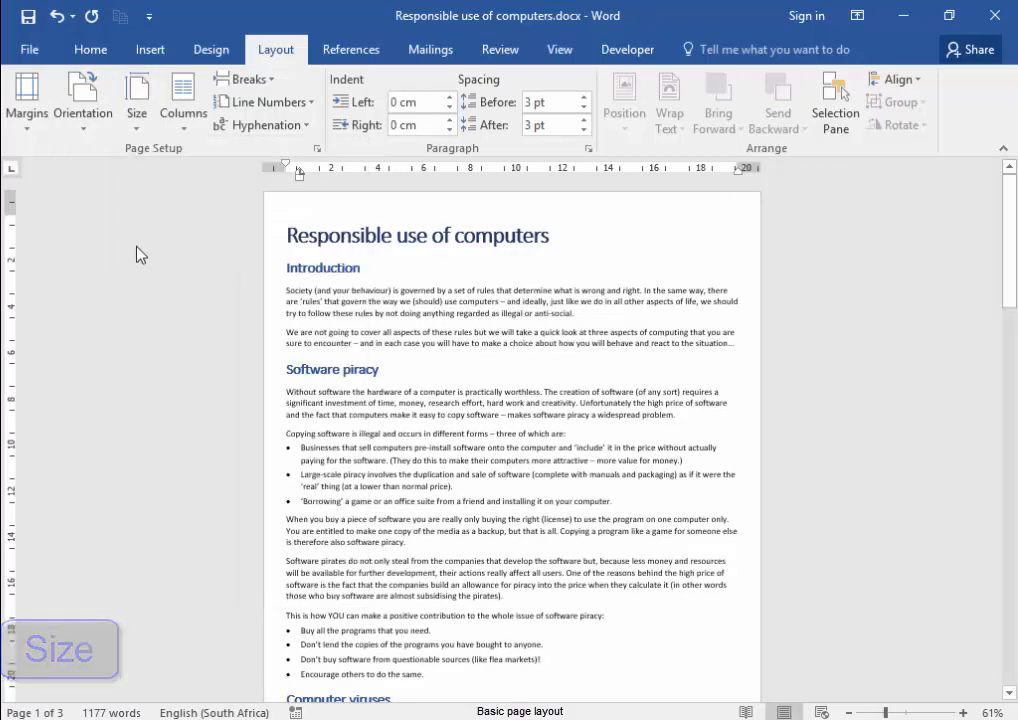
click(28, 100)
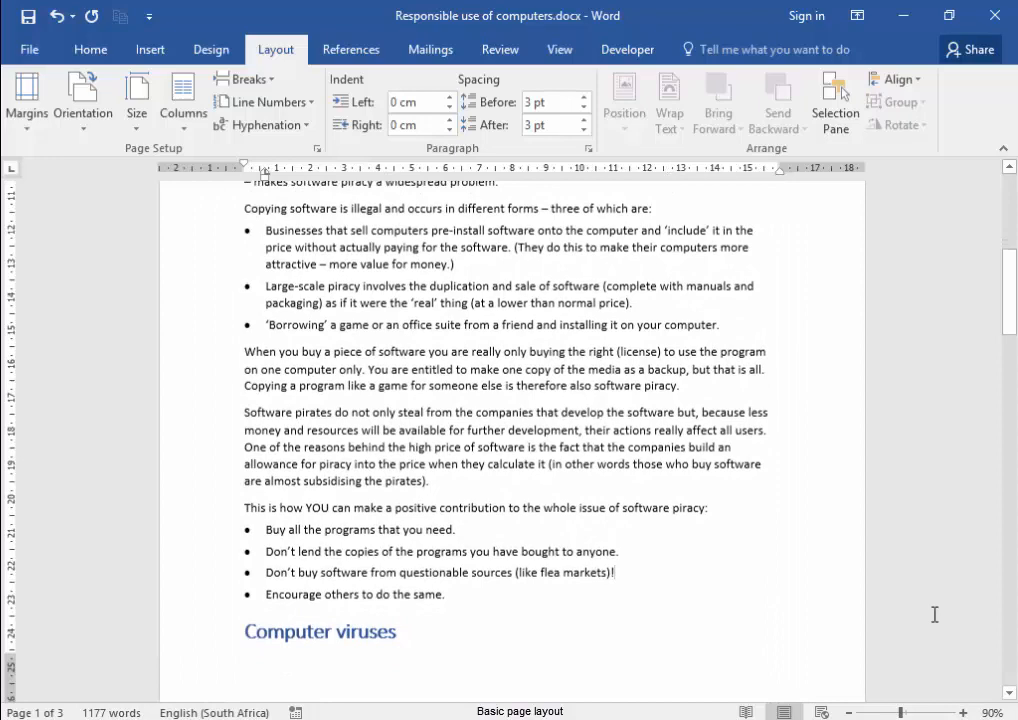
Scroll down to the Computer viruses heading to start it on a new page
scroll(down, 3)
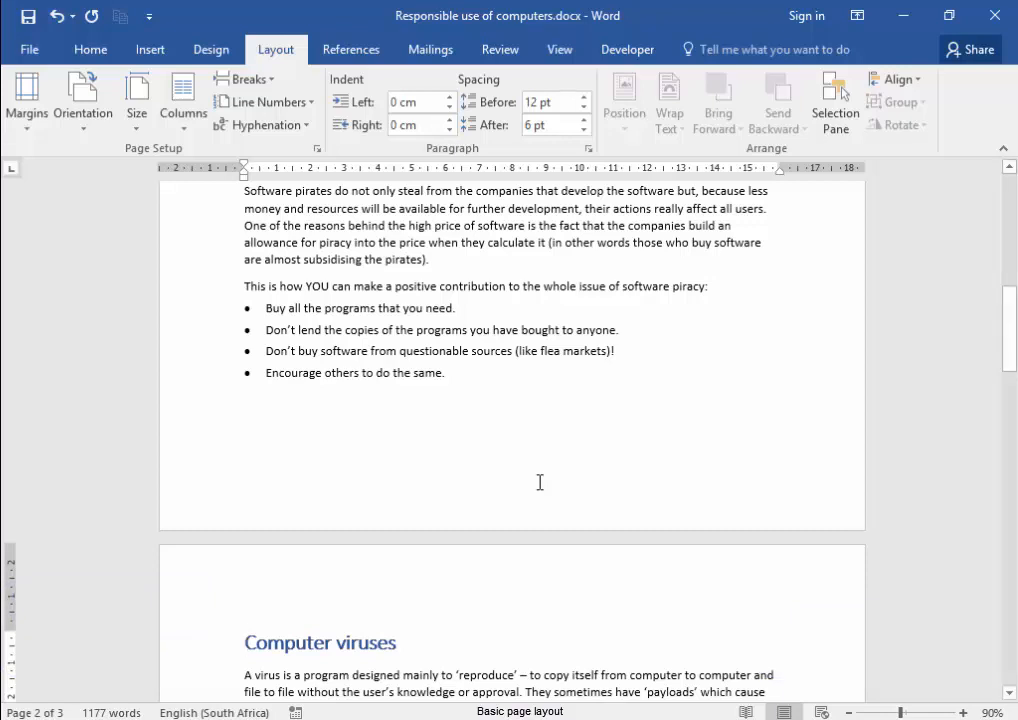
mouse_move(544, 482)
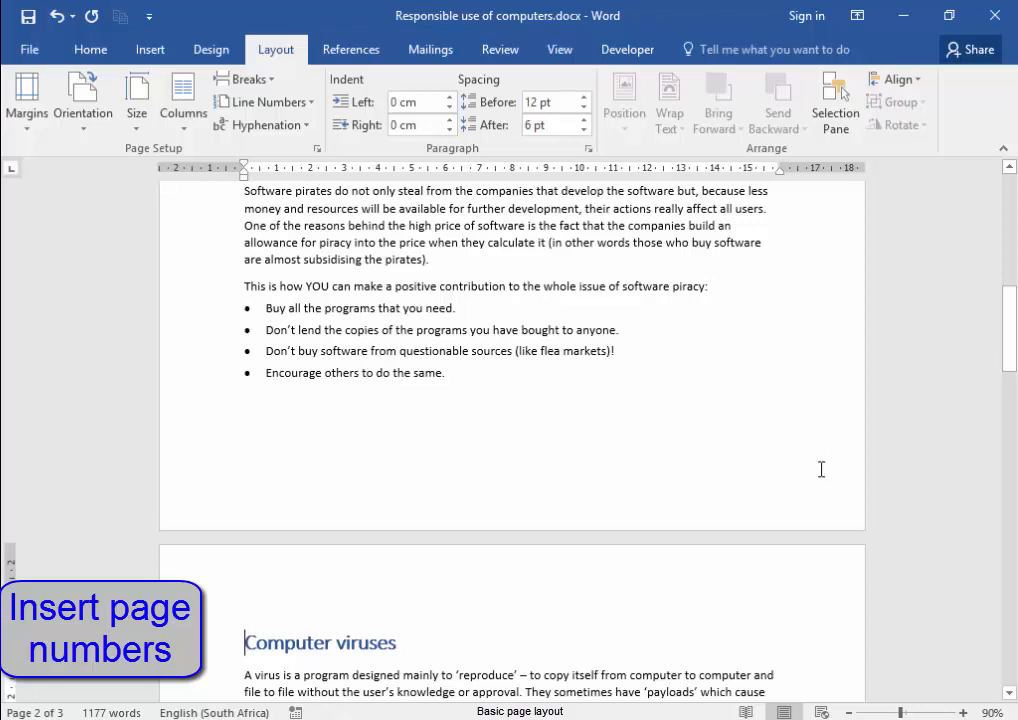
mouse_move(810, 452)
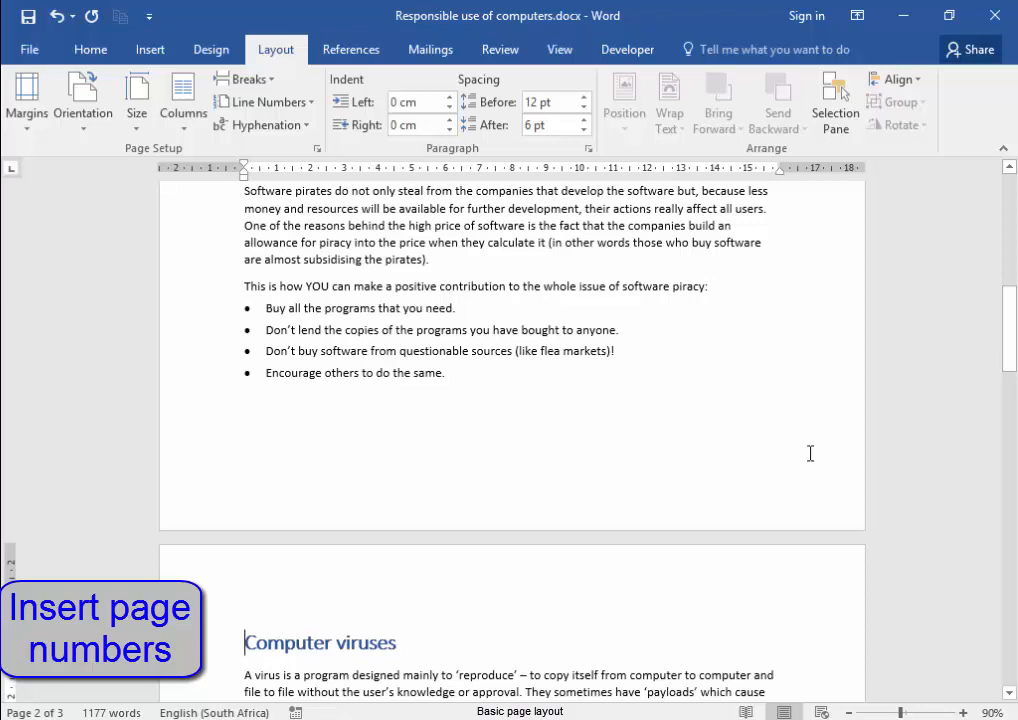
mouse_move(310, 168)
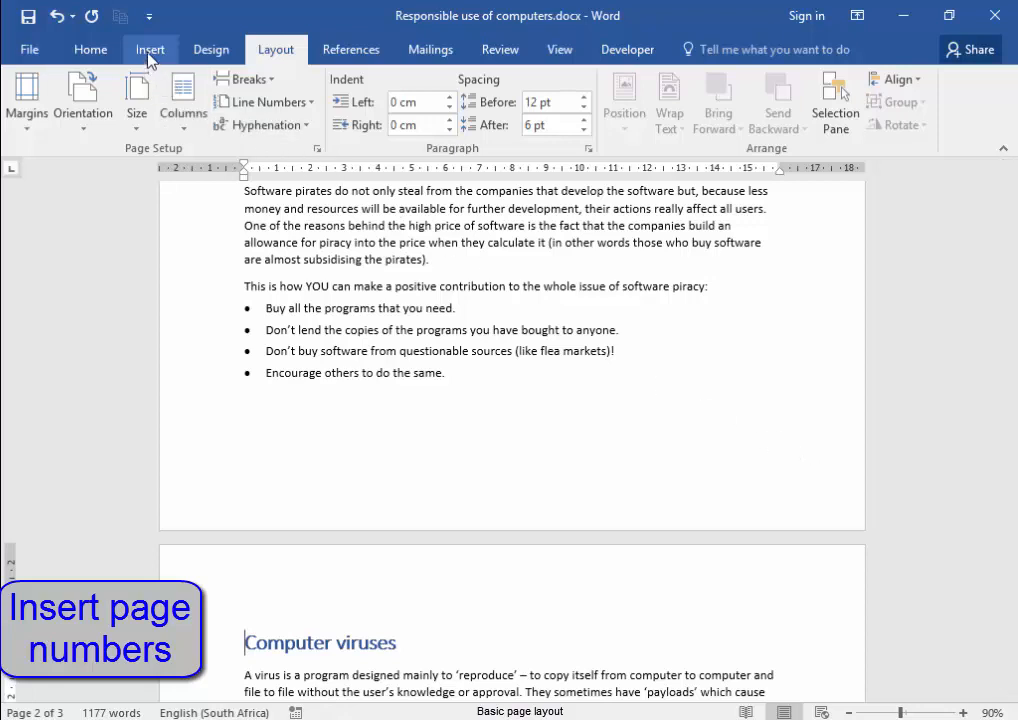
Add bottom-right page numbers and close the header and footer
click(740, 124)
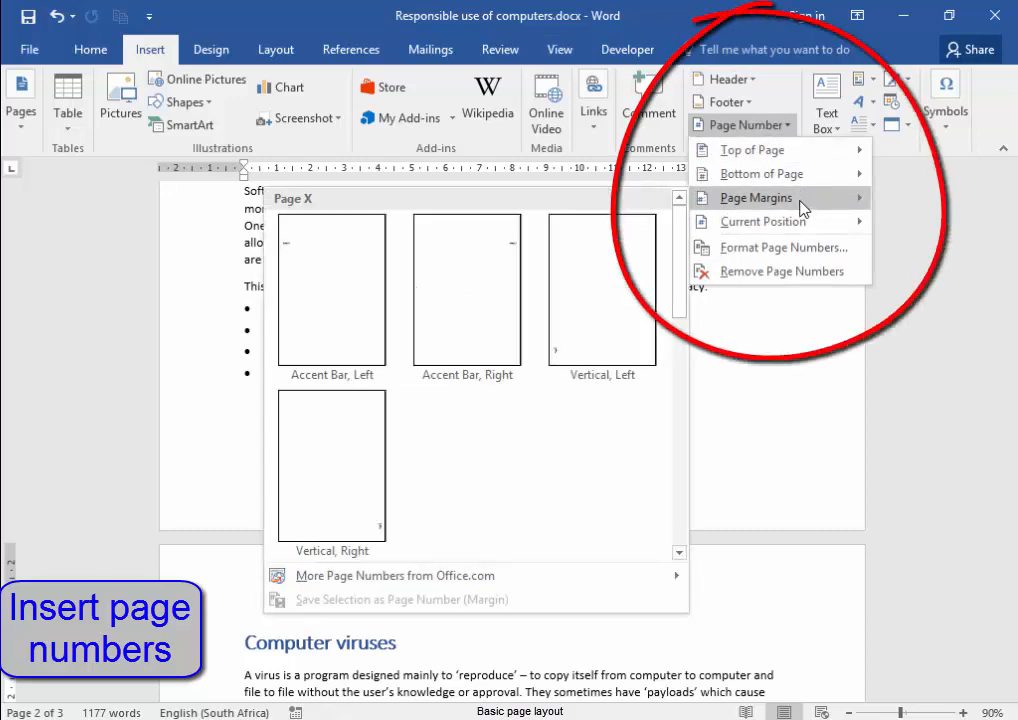
click(760, 172)
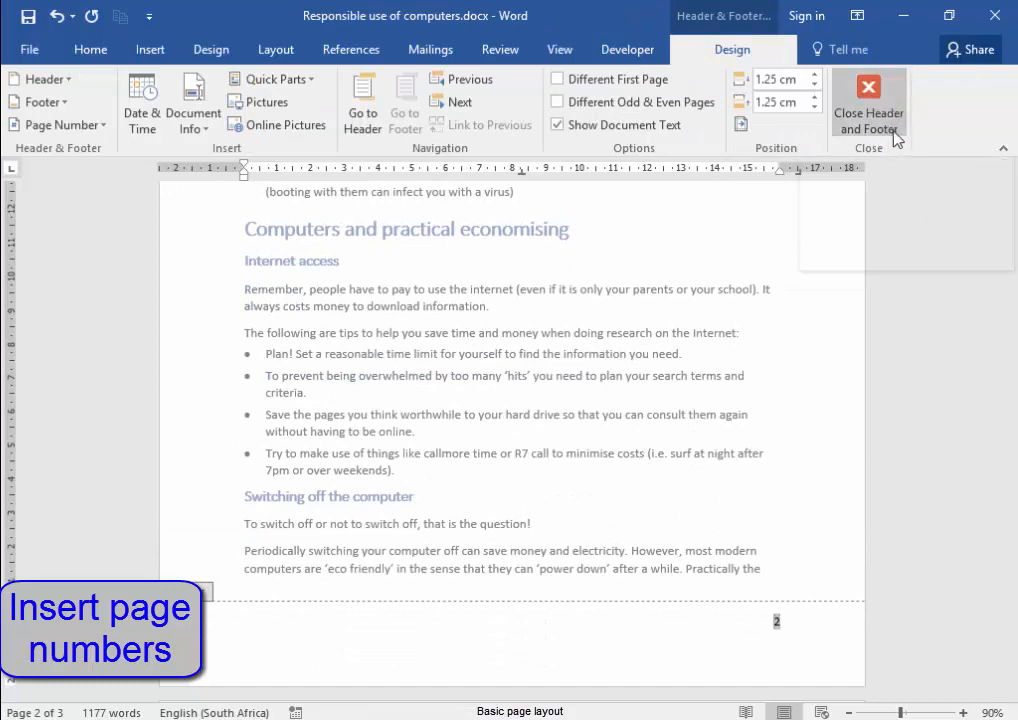
click(868, 100)
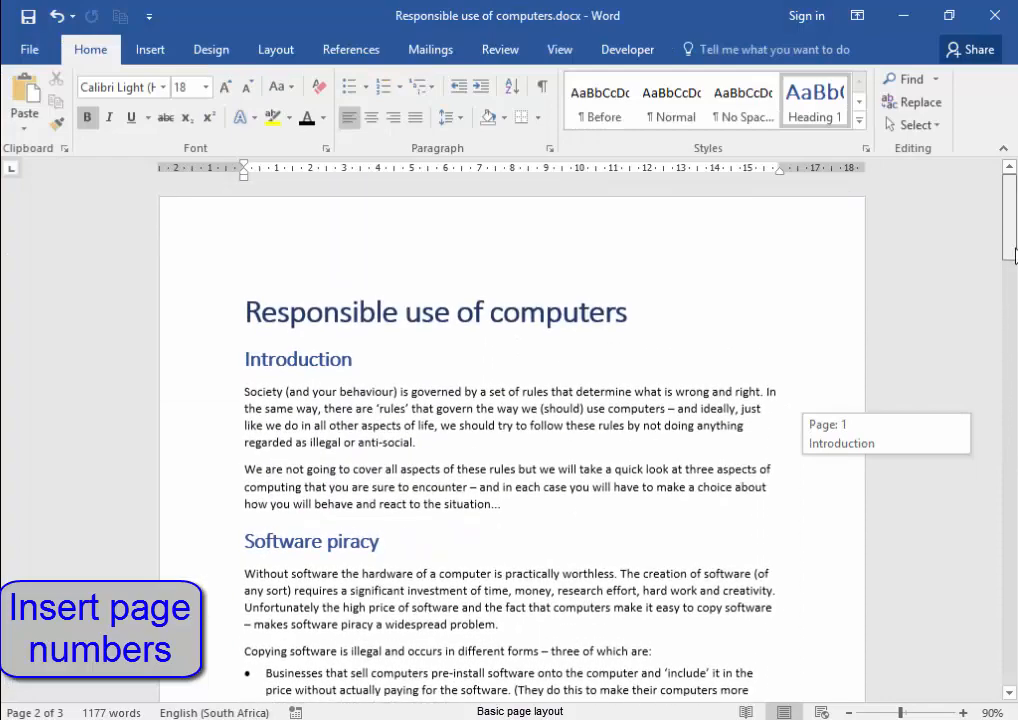
scroll(down, 3)
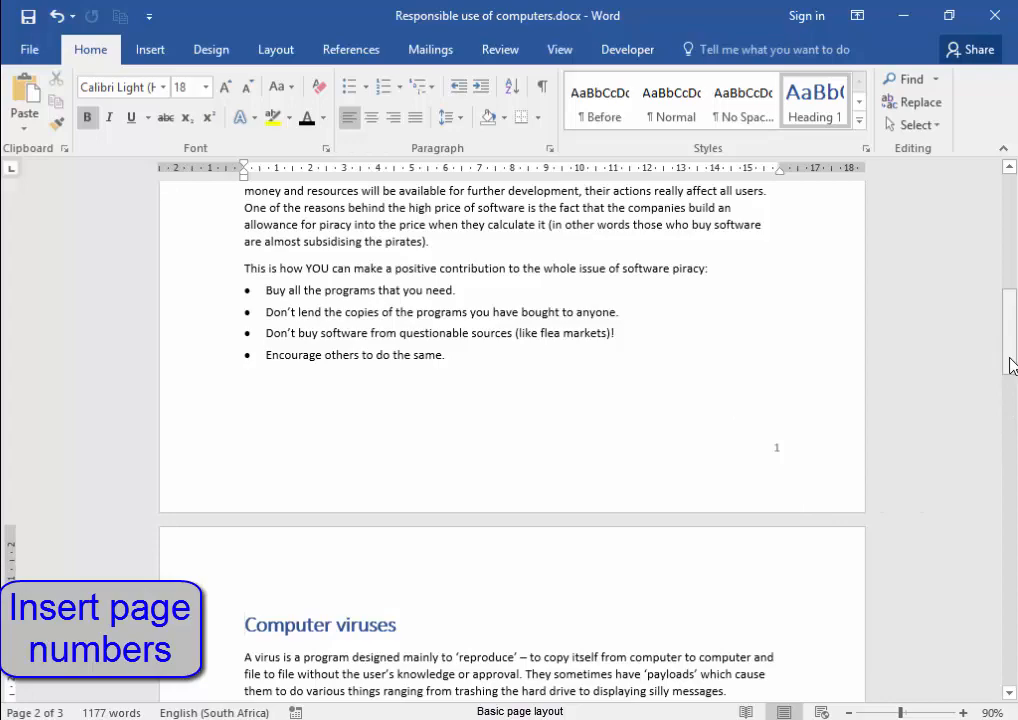
scroll(down, 3)
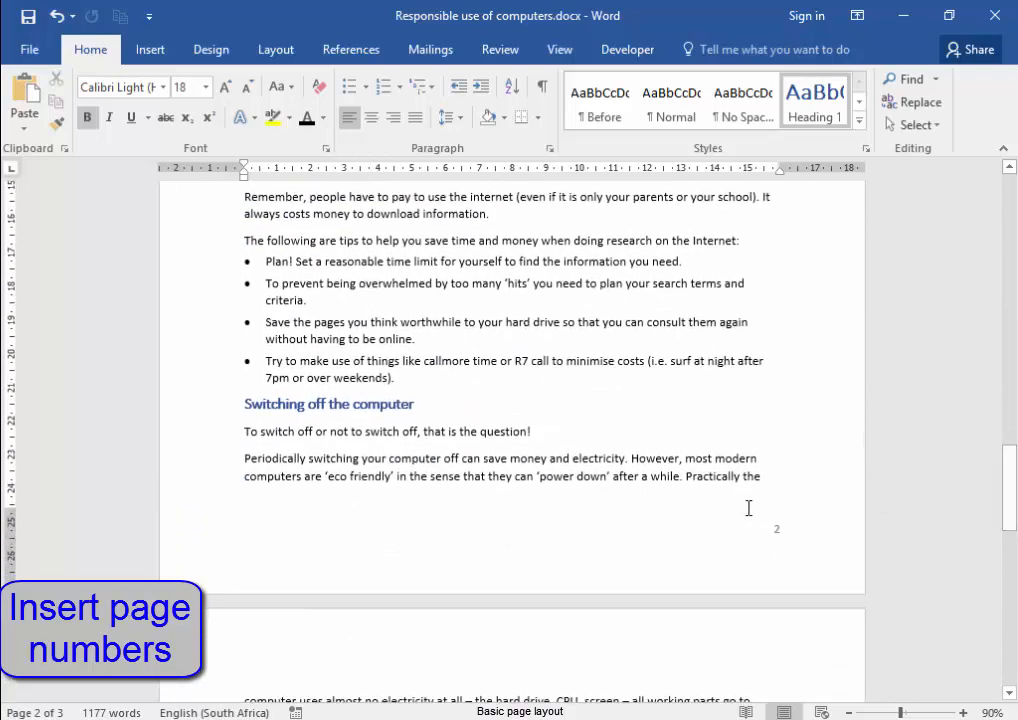
scroll(down, 3)
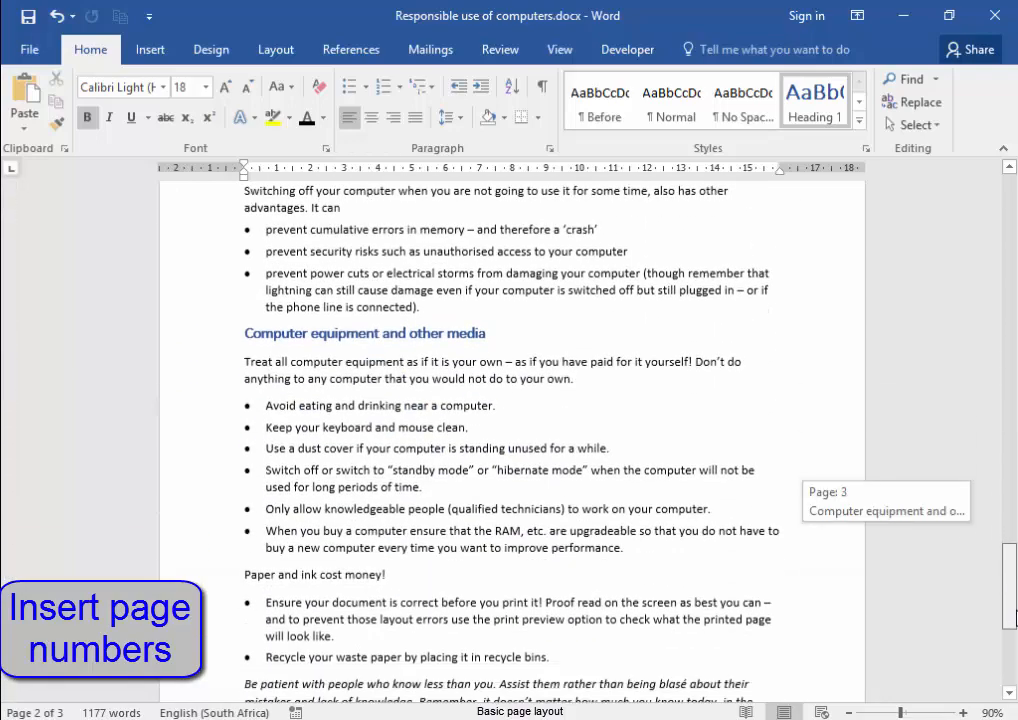
scroll(down, 3)
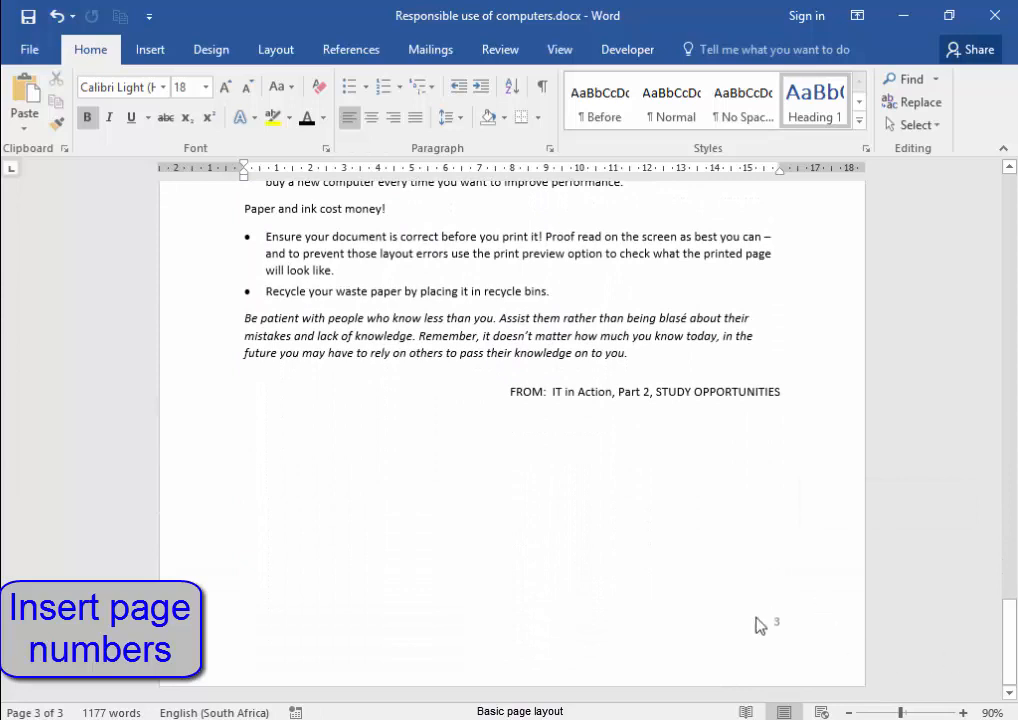
mouse_move(910, 644)
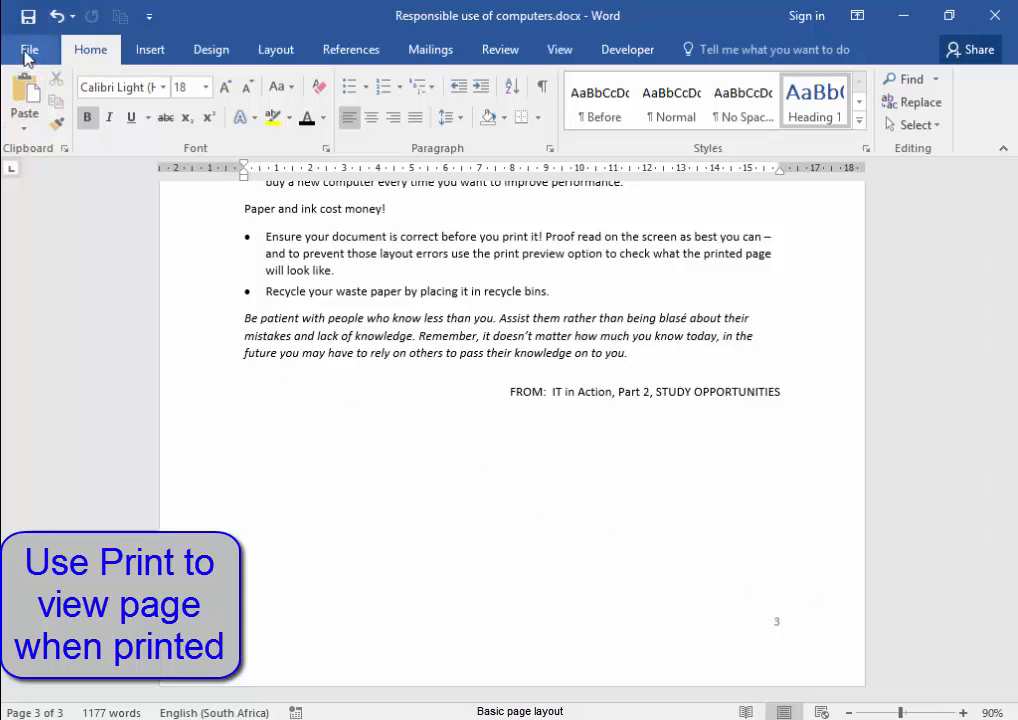
View the print preview via File > Print, return, and reopen it with Ctrl+P
click(28, 48)
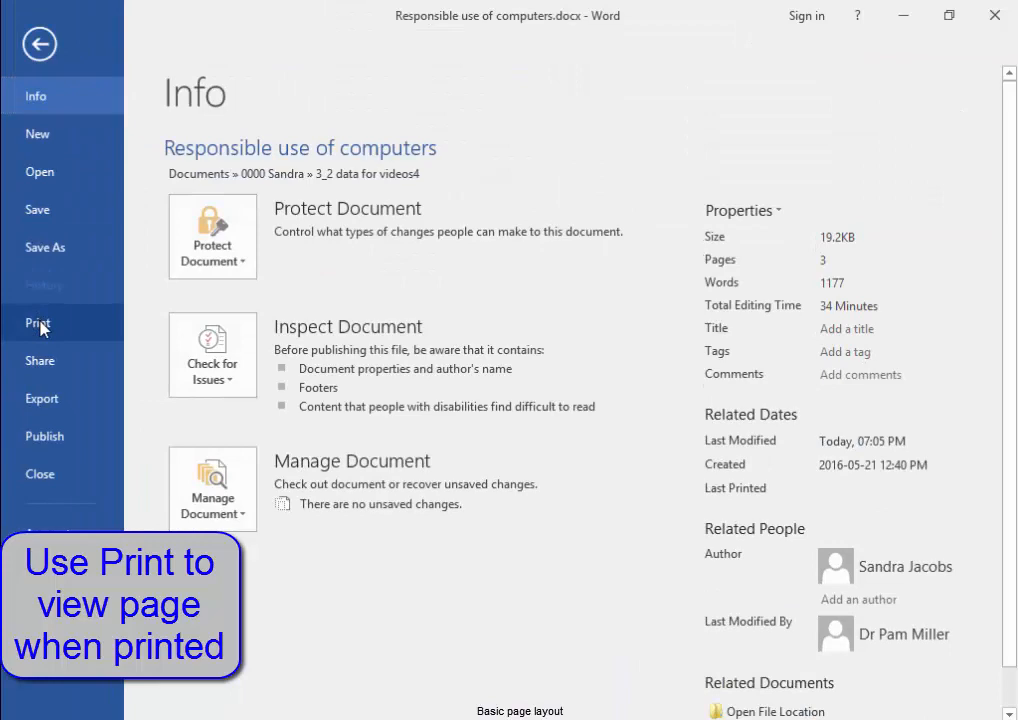
click(36, 322)
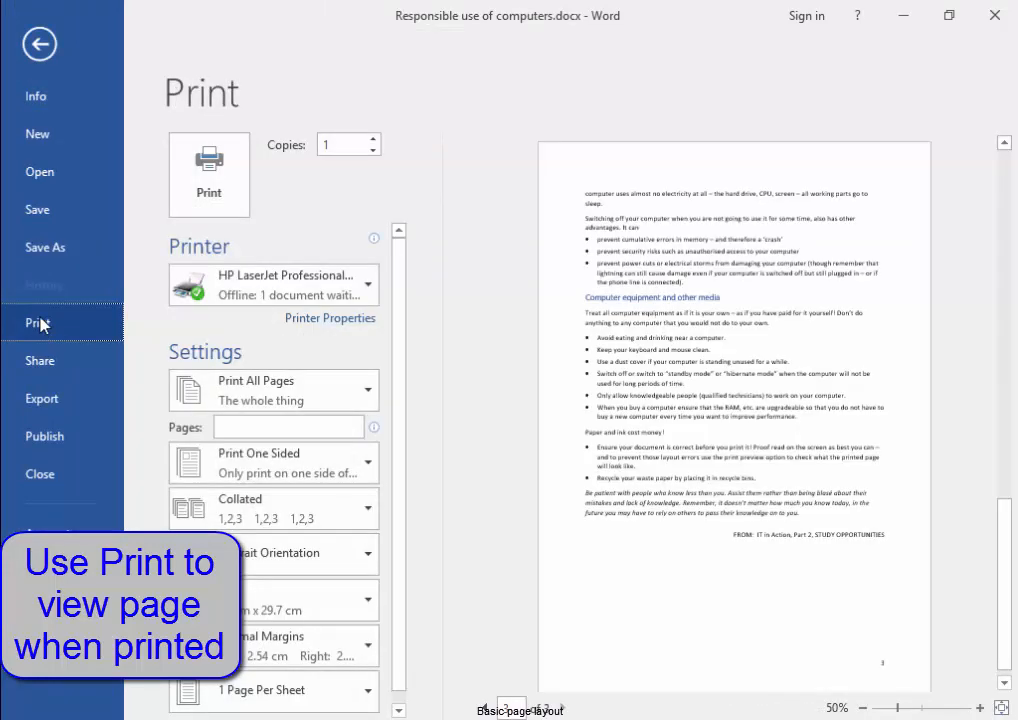
click(38, 44)
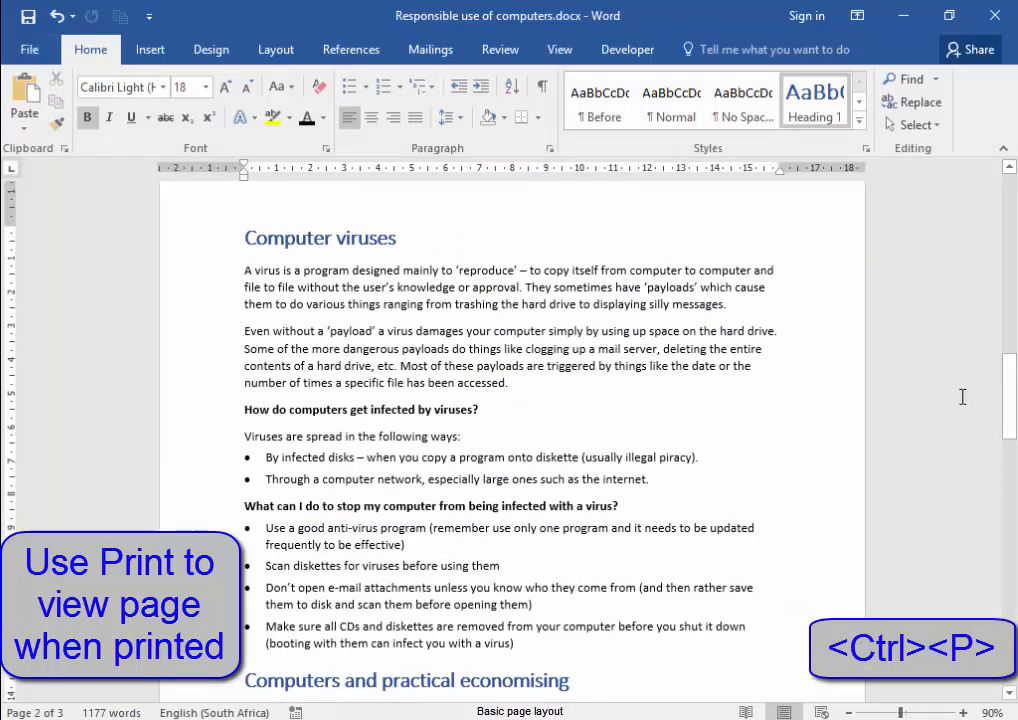
key(ctrl+p)
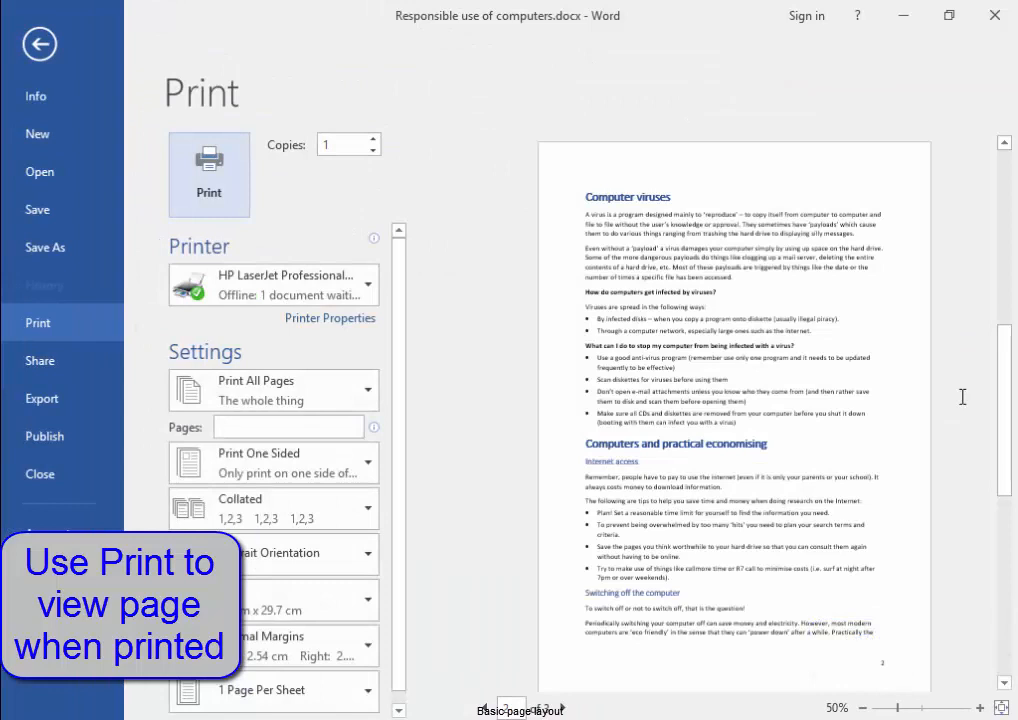
mouse_move(1010, 236)
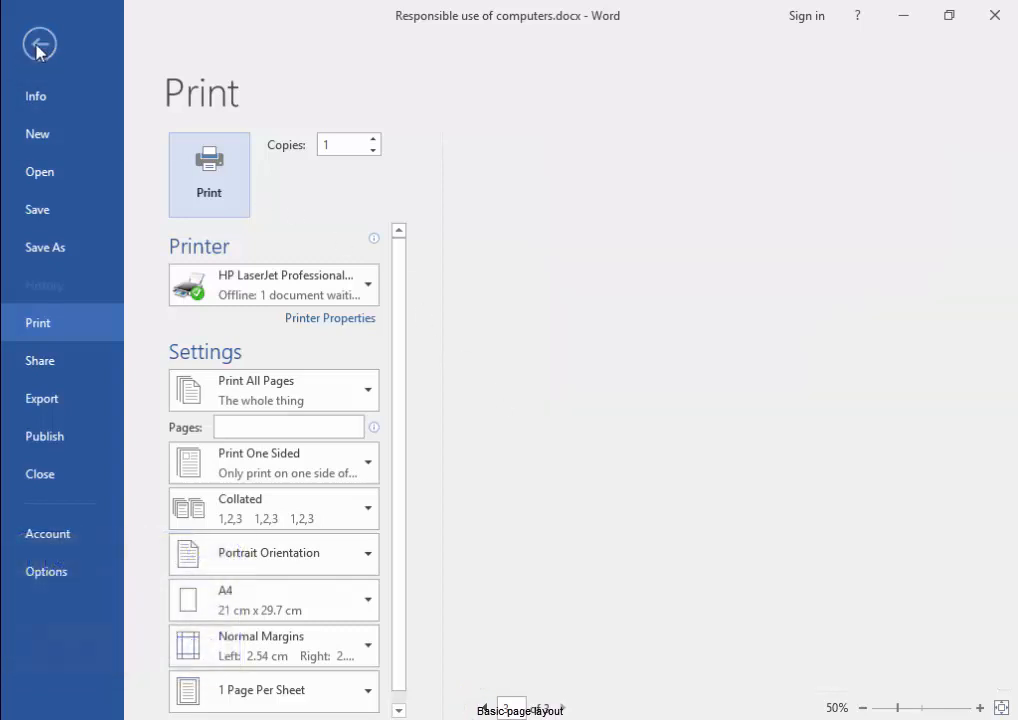
Leave the print preview and return to the numbered, laid-out document
click(38, 44)
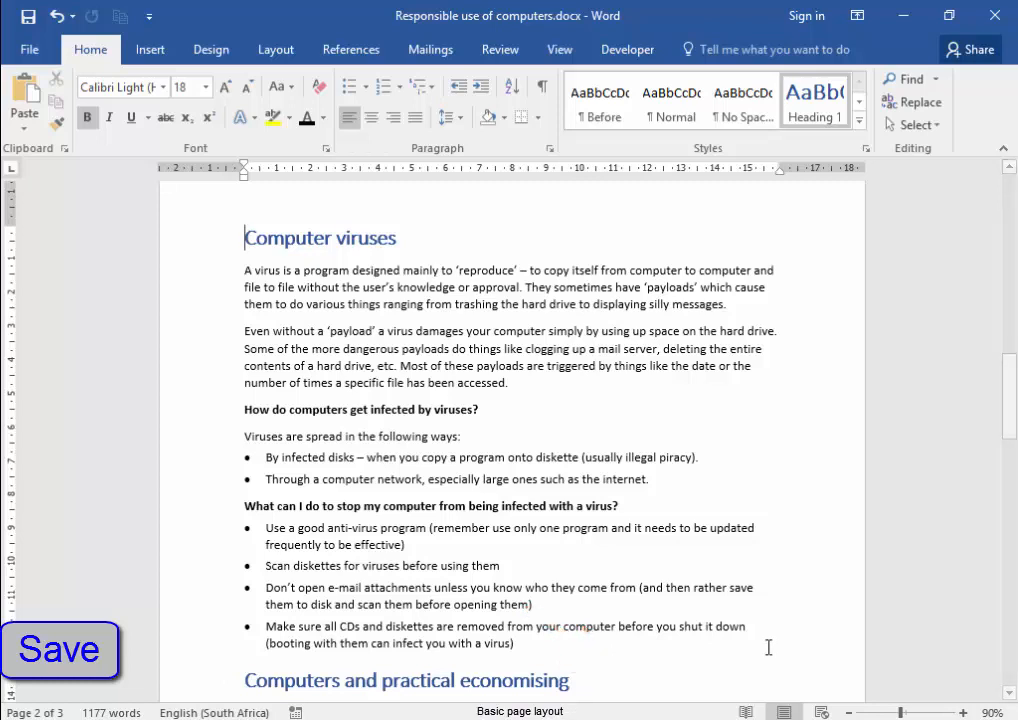
scroll(down, 3)
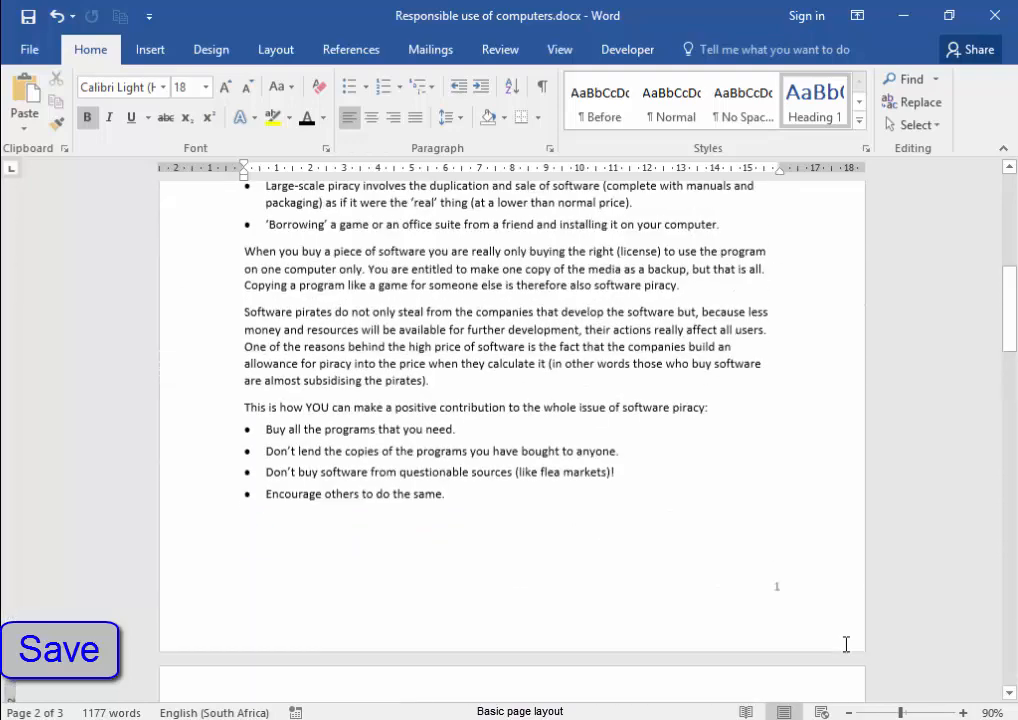